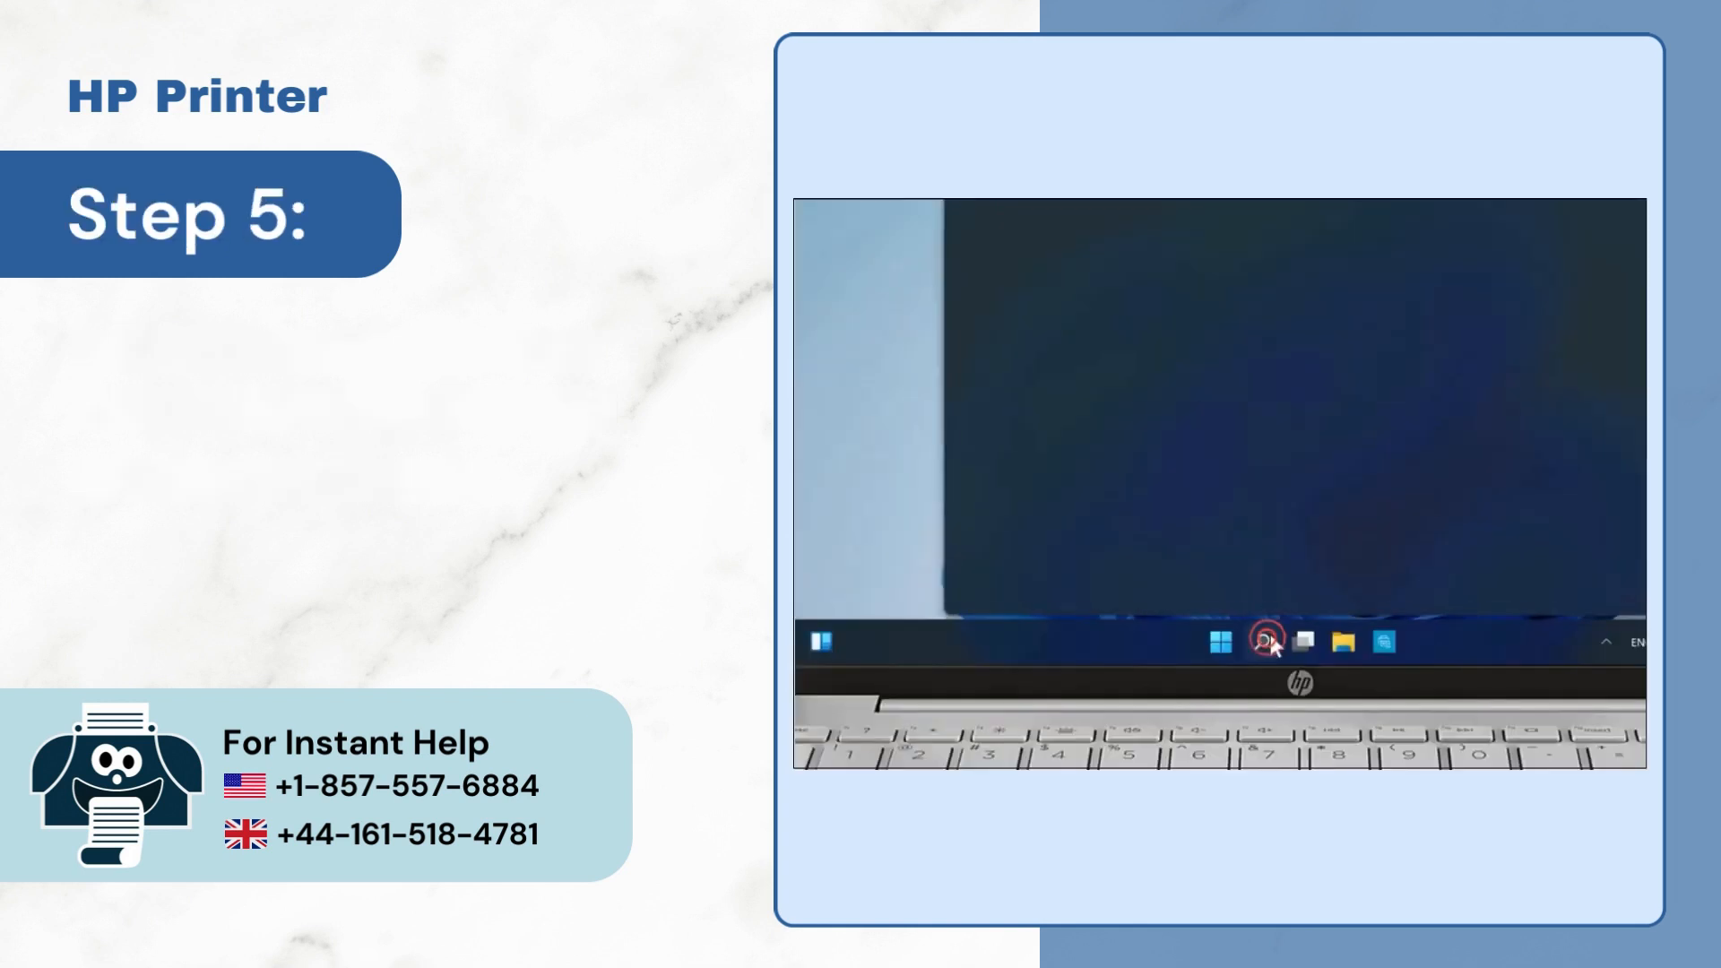
Uninstall the HP Basic Device Software from Add or remove programs and confirm removal
{"action": "left_click", "coordinate": [1268, 641]}
{"action": "type", "text": "Add or remove programs"}
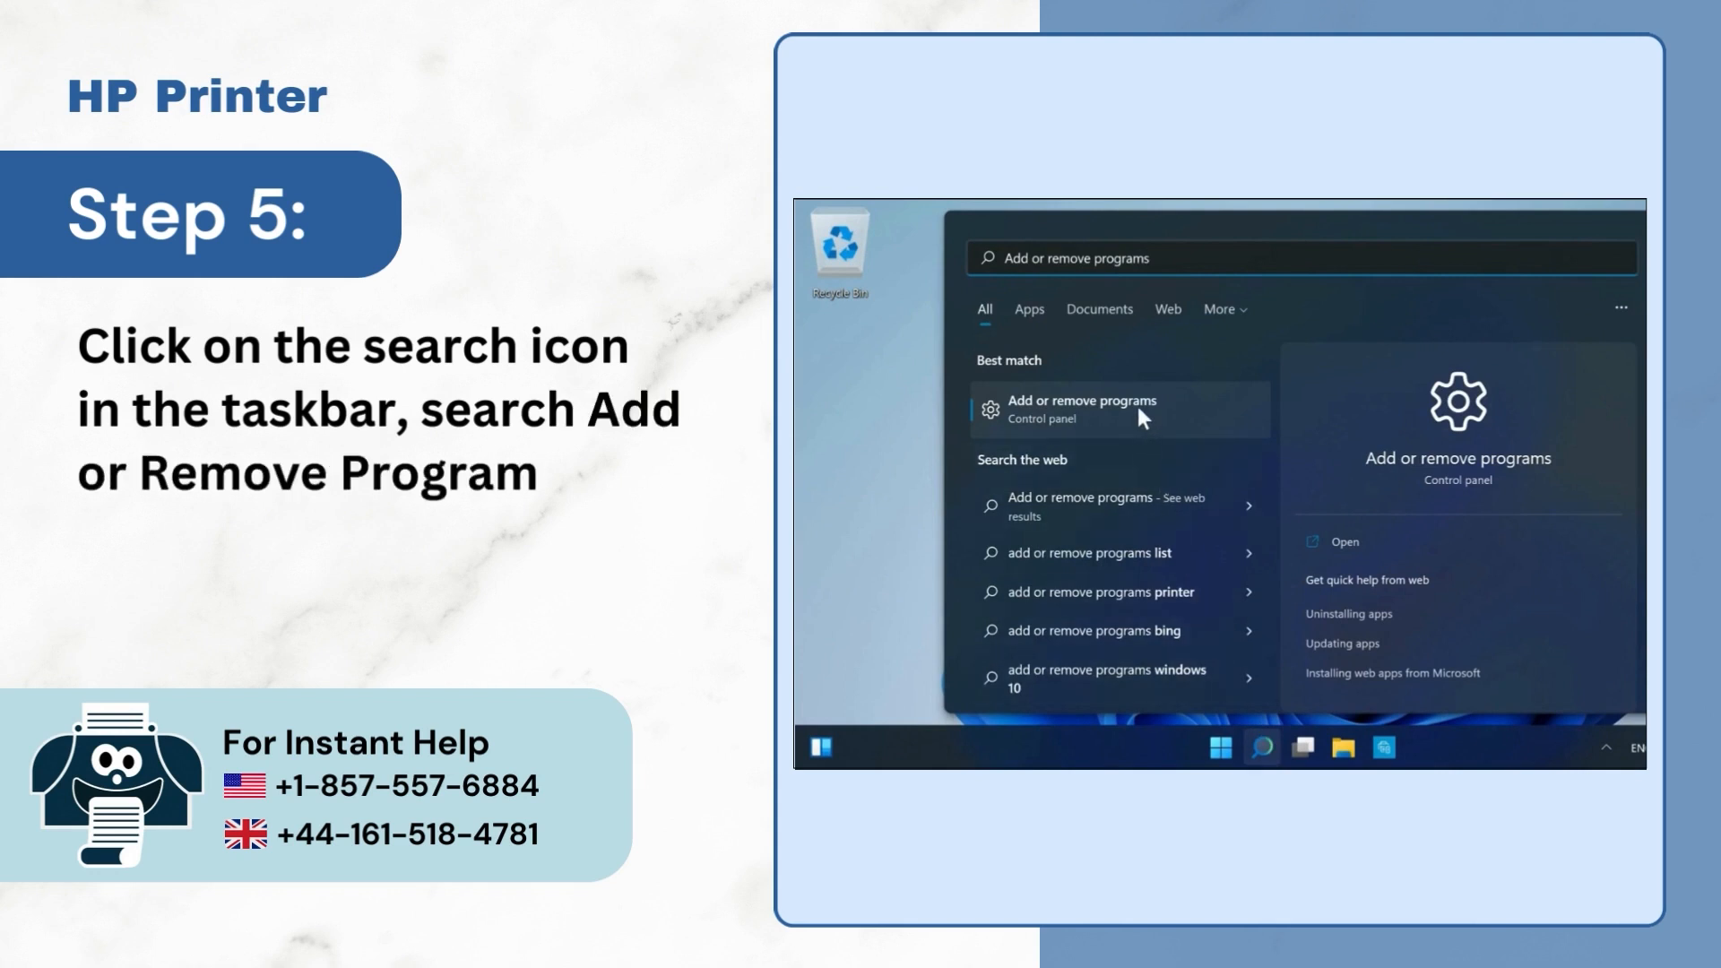
{"action": "left_click", "coordinate": [1084, 406]}
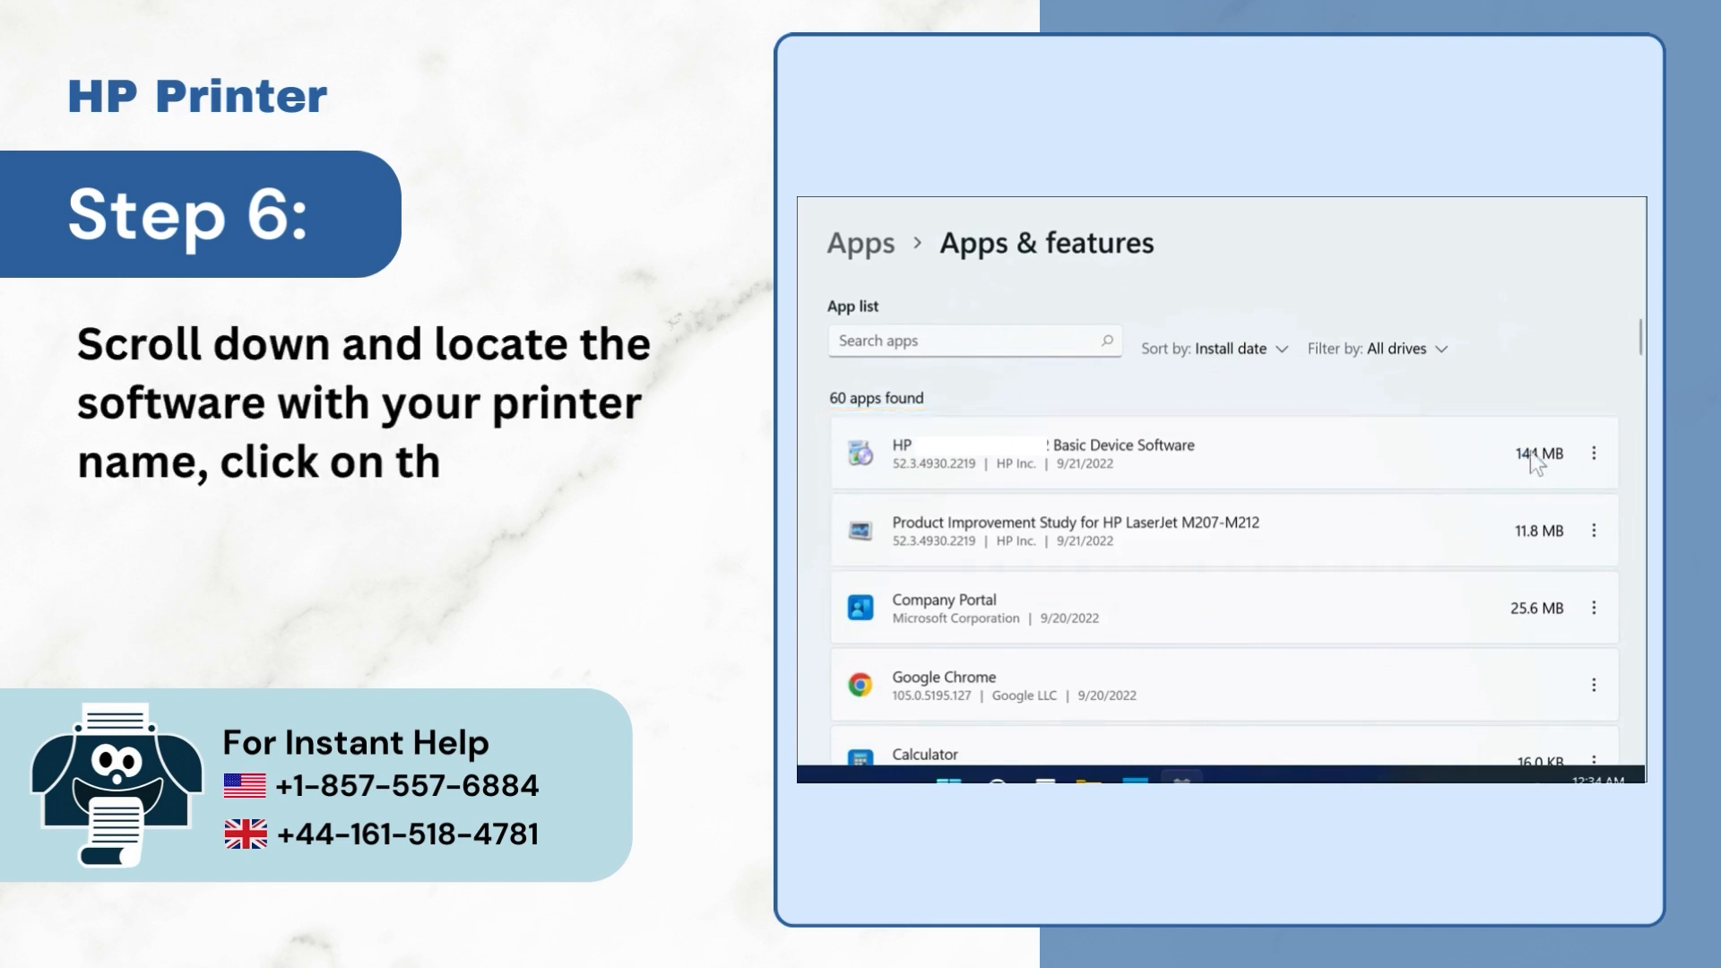
{"action": "left_click", "coordinate": [1595, 454]}
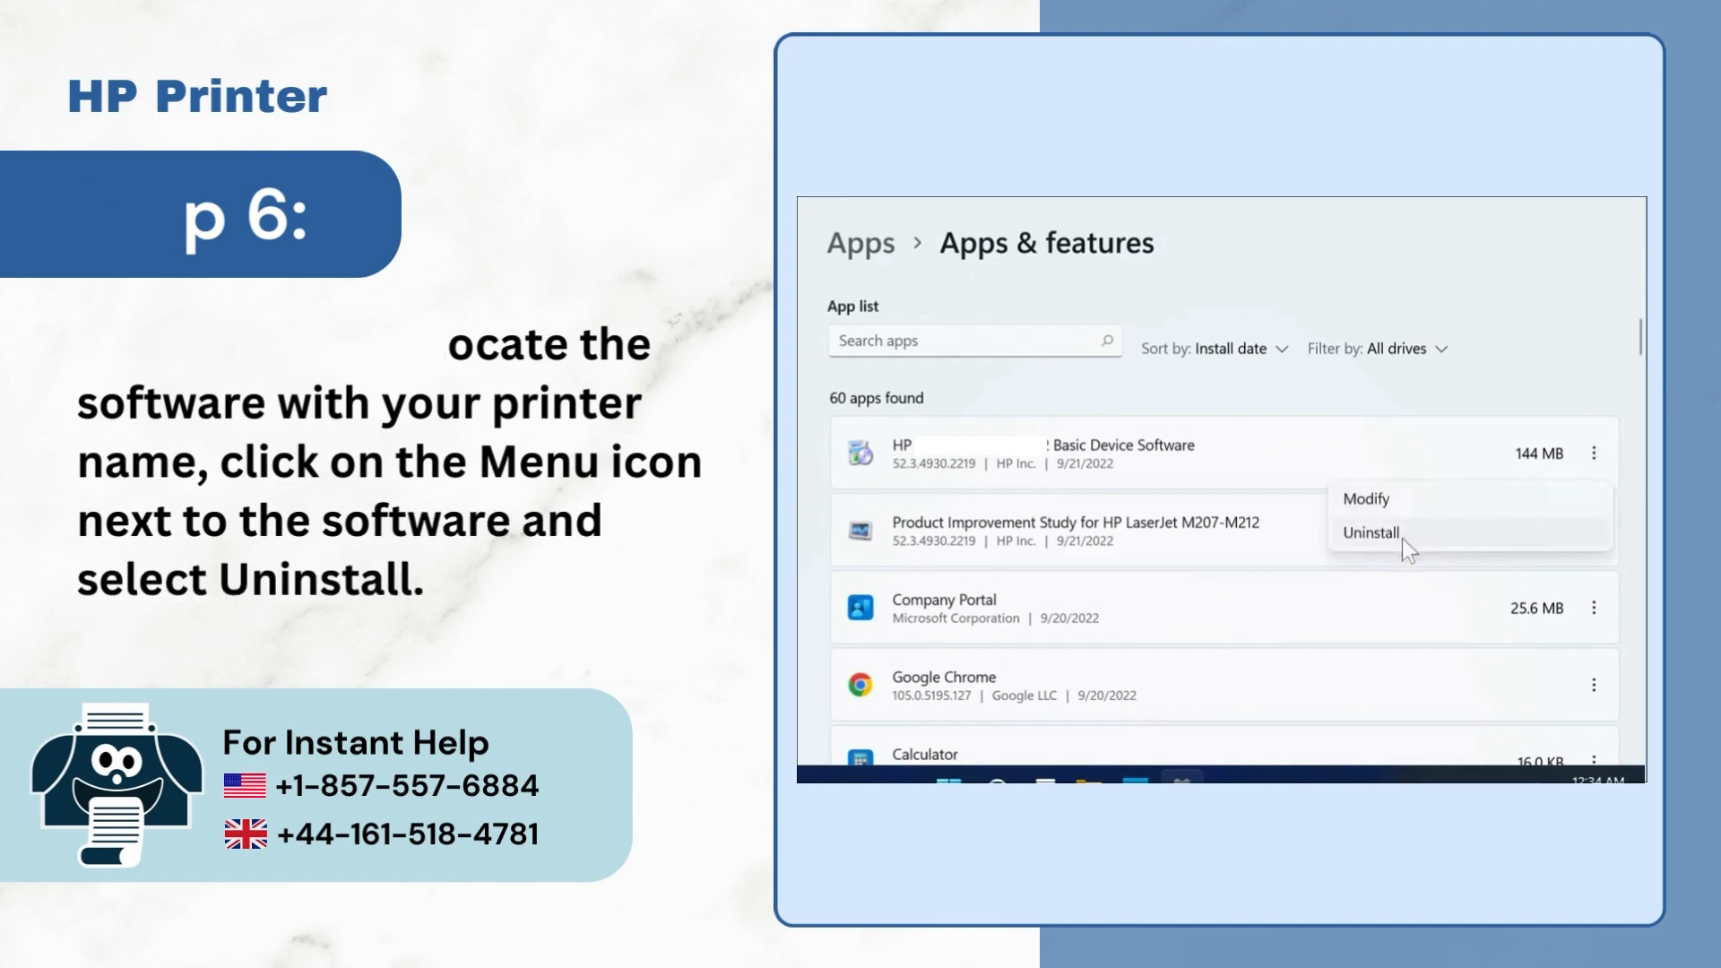
{"action": "left_click", "coordinate": [1369, 535]}
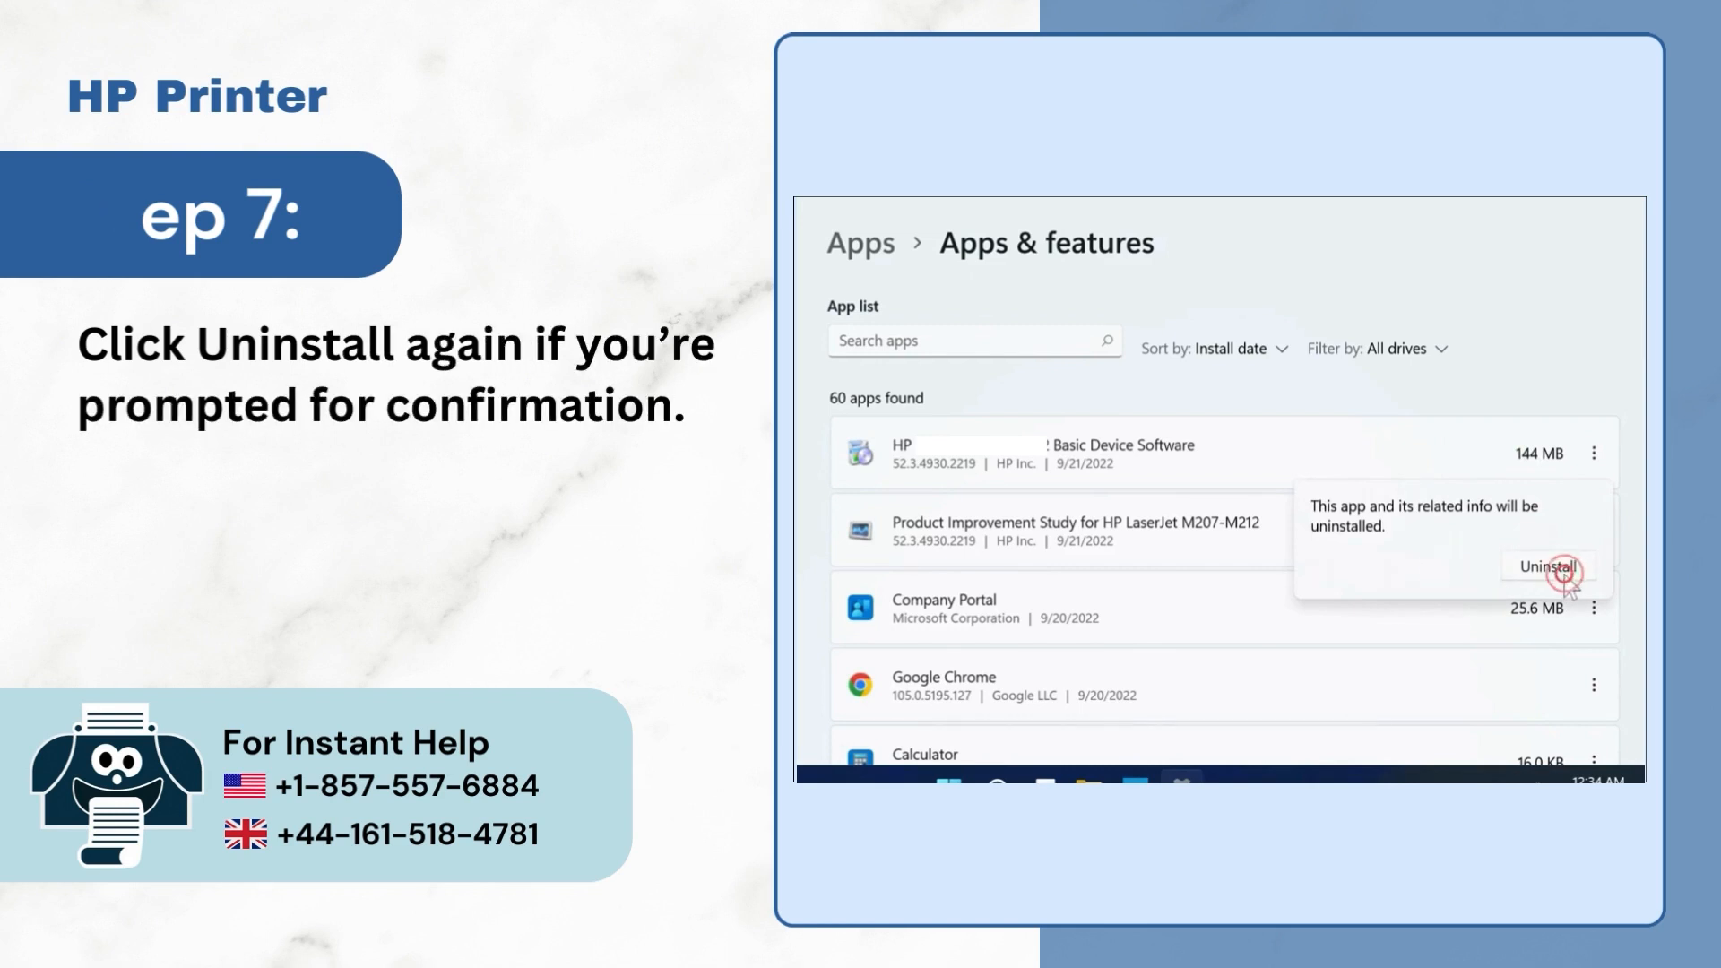
{"action": "left_click", "coordinate": [1547, 568]}
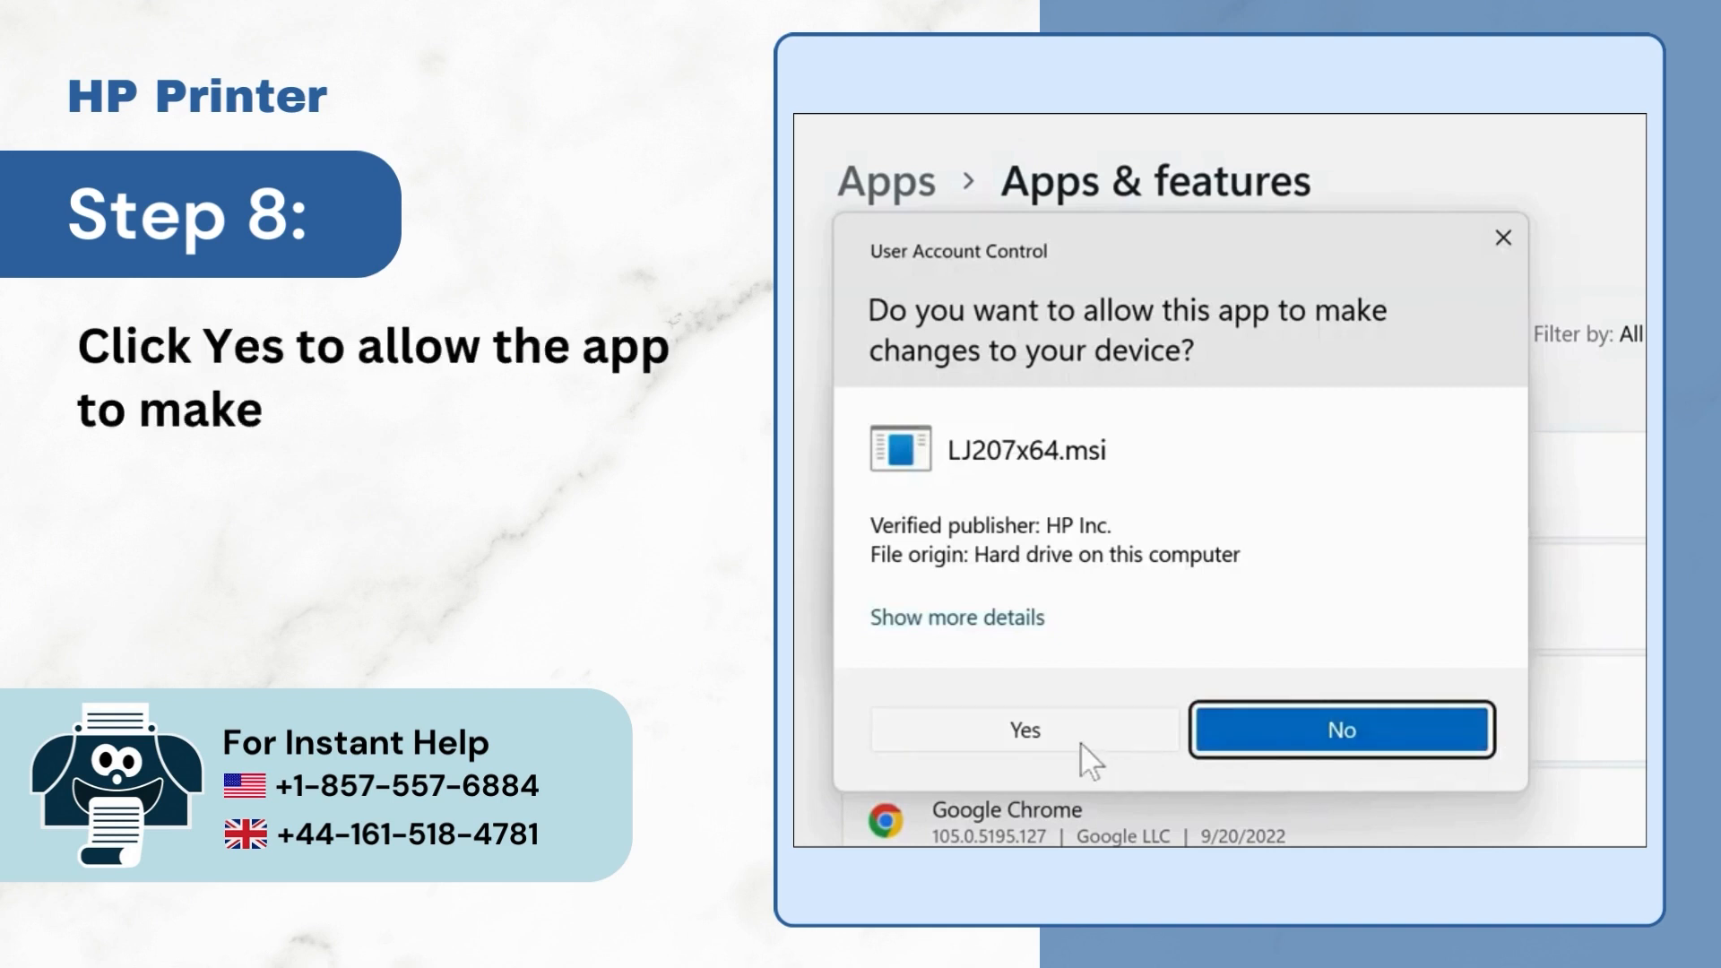
Answer Yes to let the LJ207x64.msi installer make changes
{"action": "left_click", "coordinate": [1021, 730]}
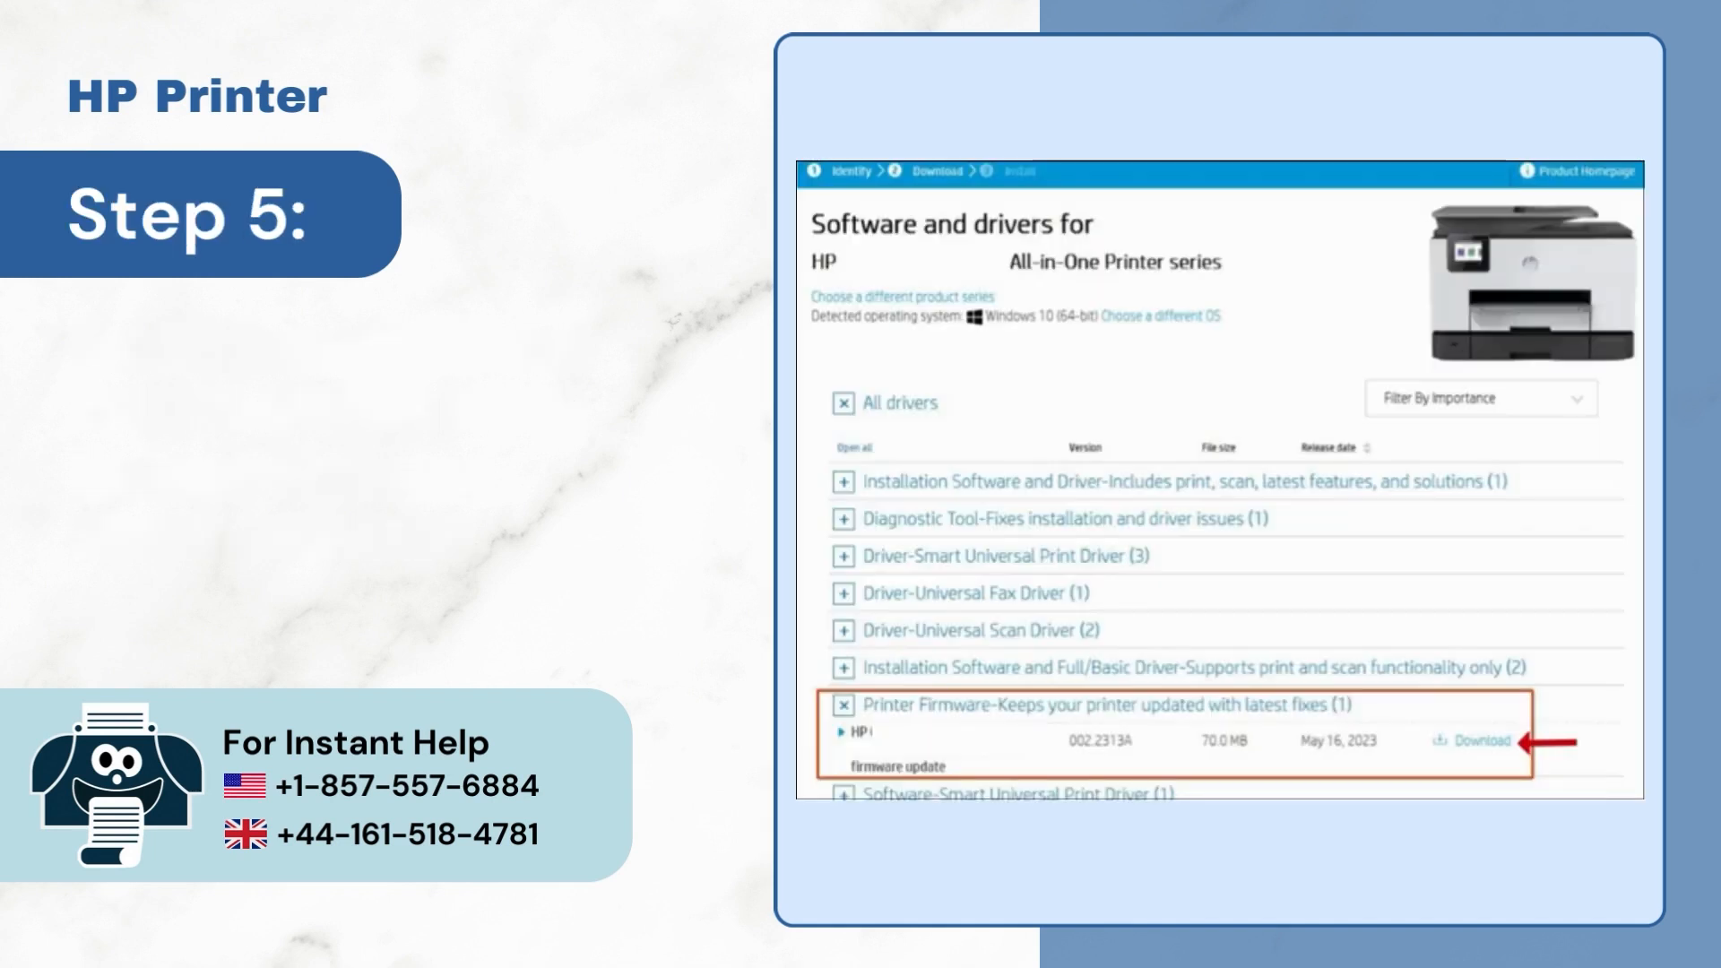
Download the Printer Firmware update from the Software and drivers page
{"action": "left_click", "coordinate": [1476, 741]}
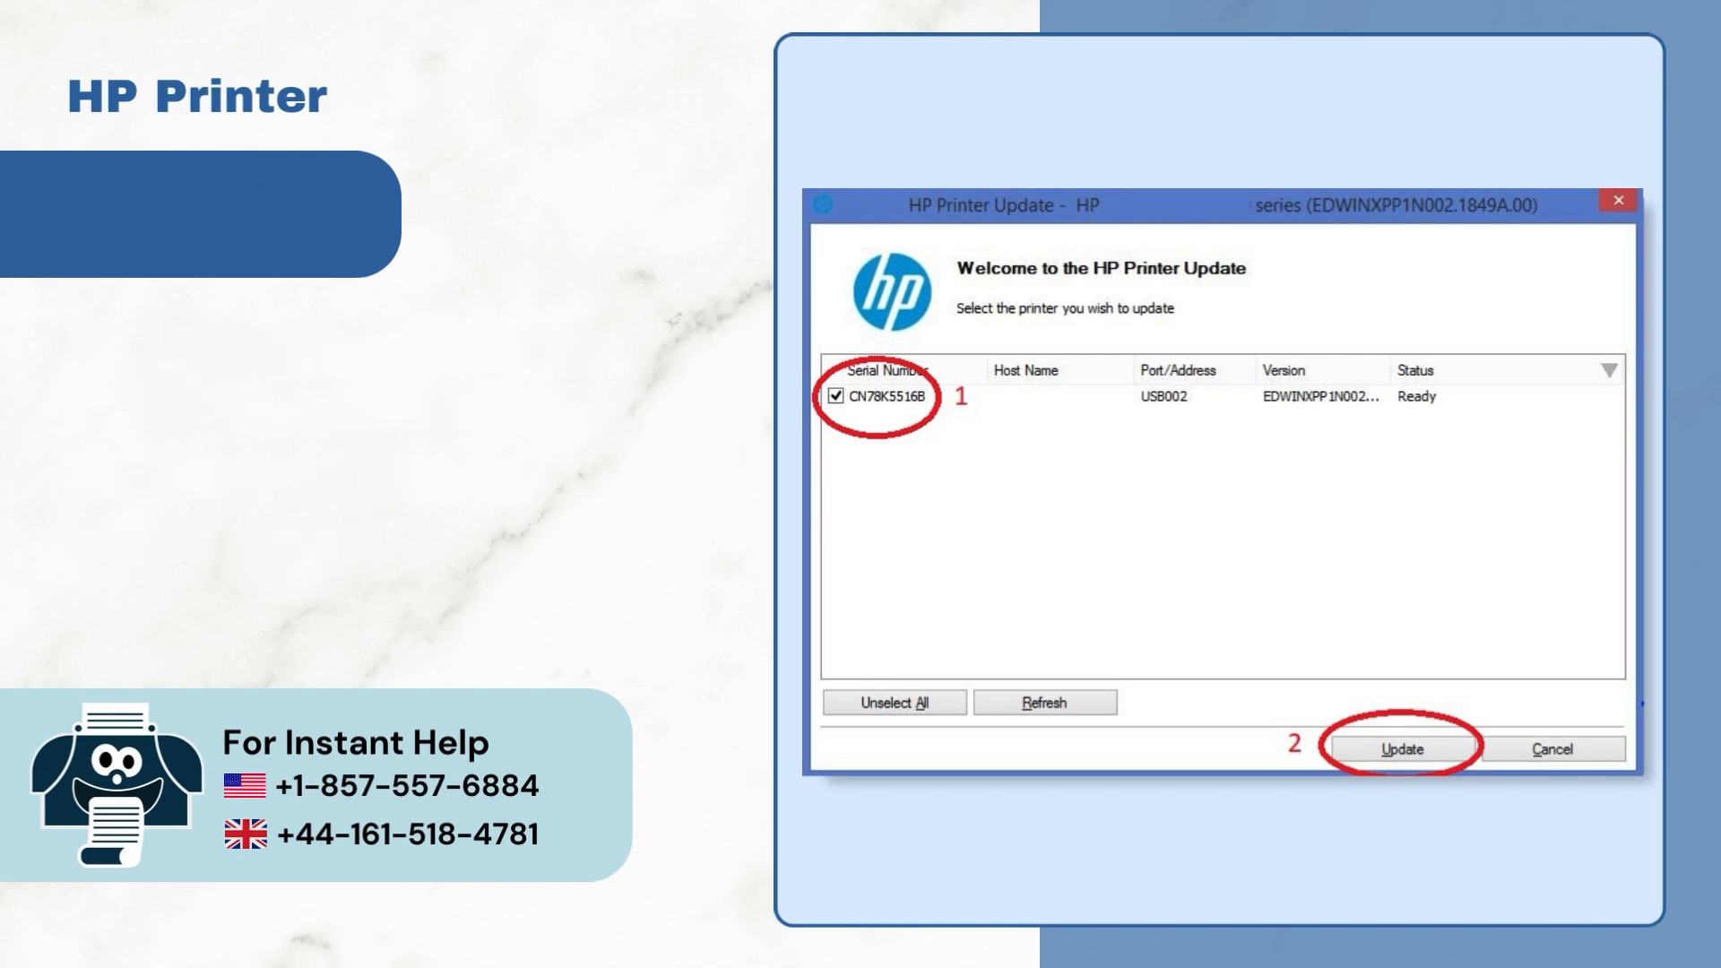
Run the firmware update on the selected USB printer
{"action": "left_click", "coordinate": [1402, 749]}
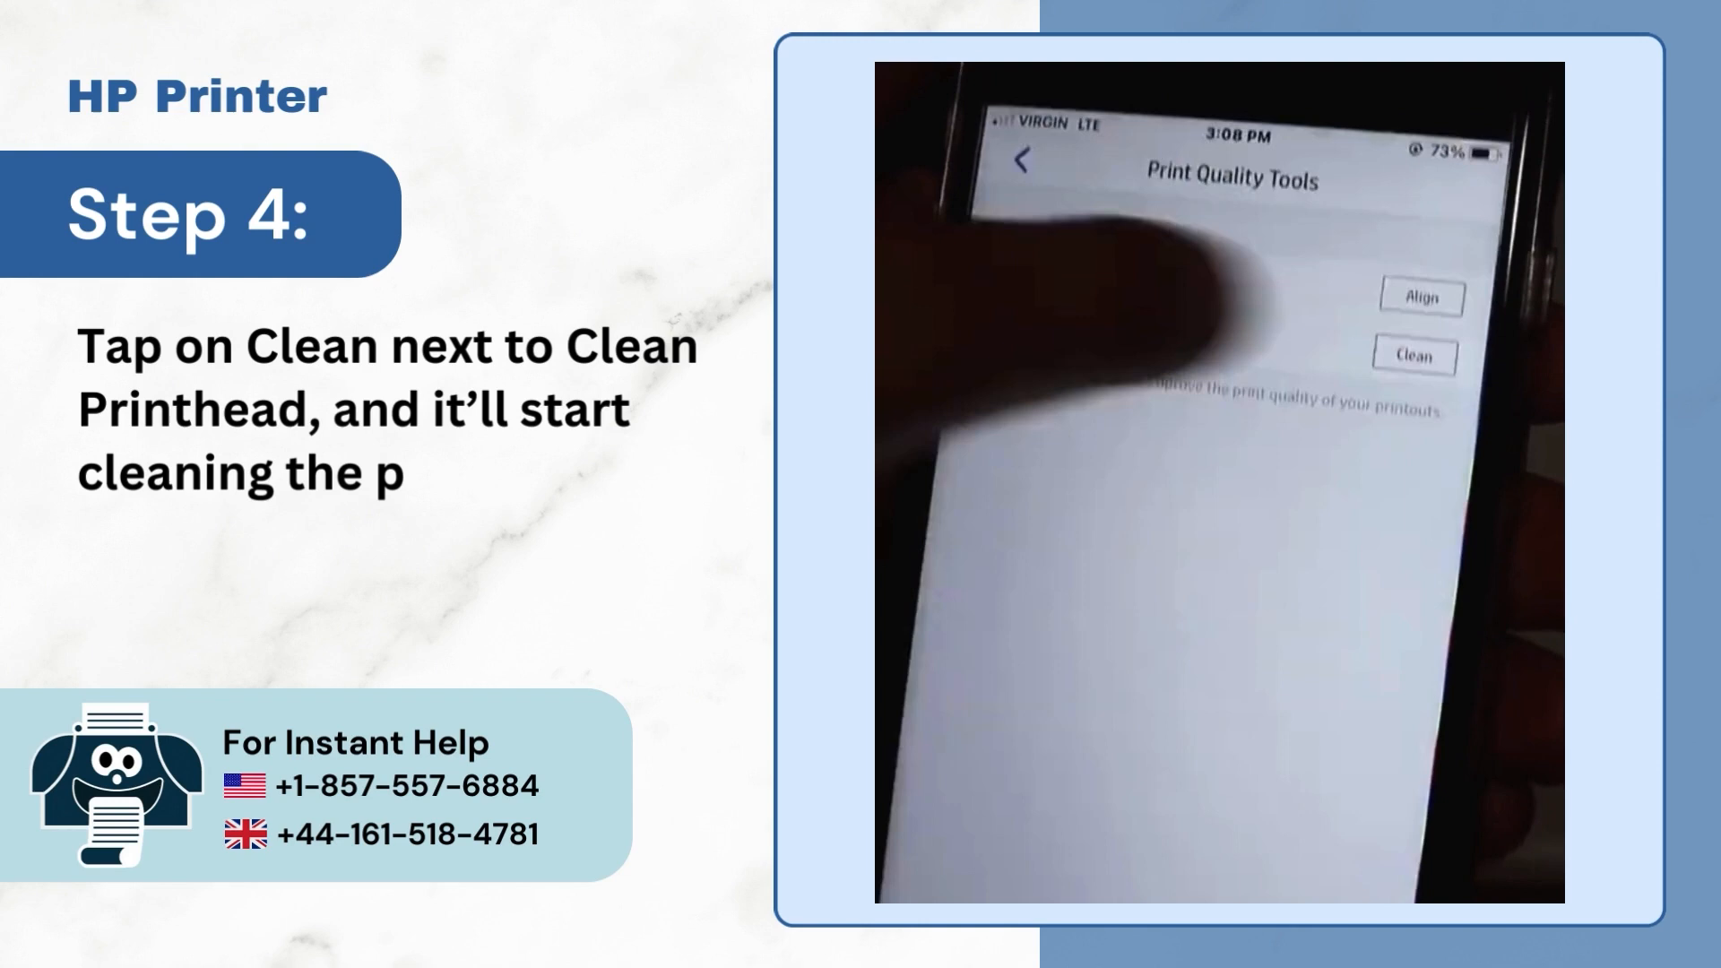
Start Clean Printhead from HP Smart's Print Quality Tools
{"action": "left_click", "coordinate": [1414, 355]}
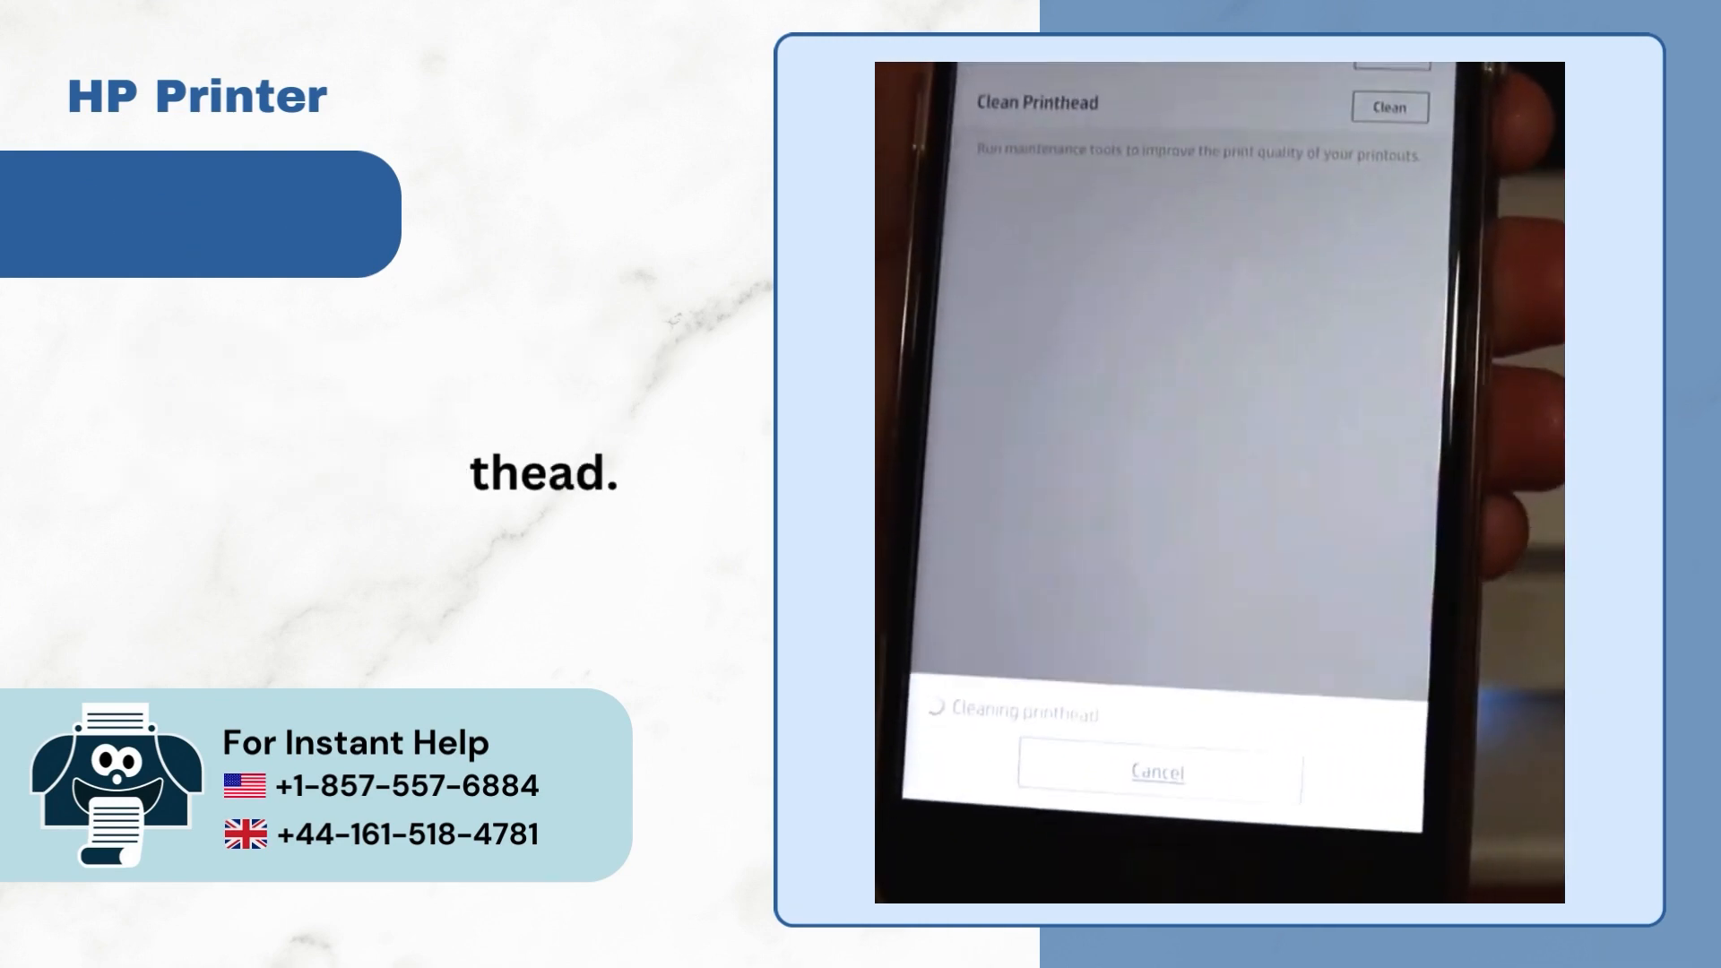